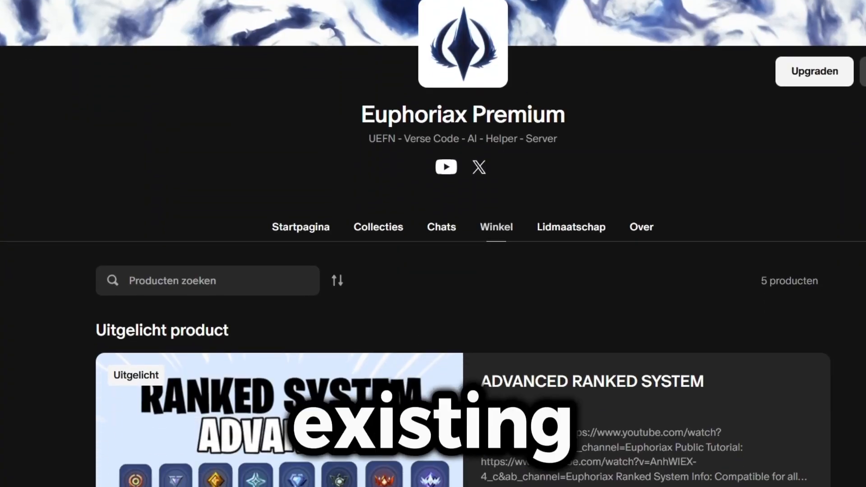
- Set the points for an eliminated player to 1 and scroll to the Trigger's Advanced options
scroll(down, 3)
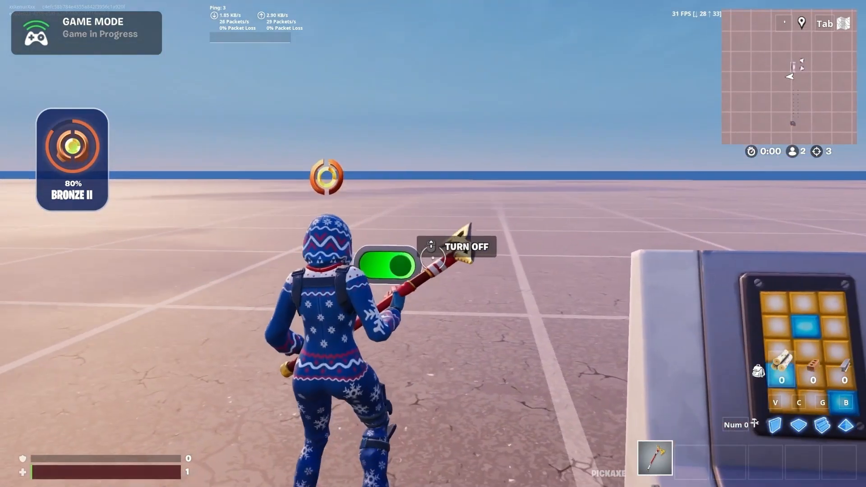
click(388, 265)
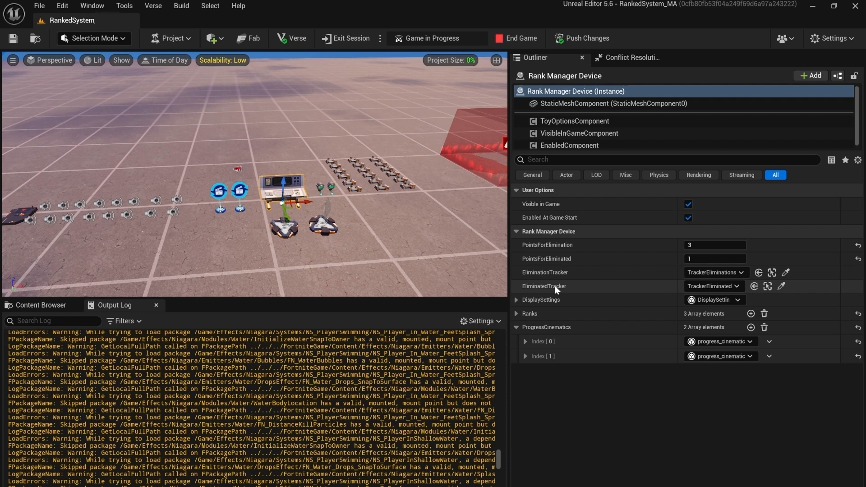
mouse_move(652, 299)
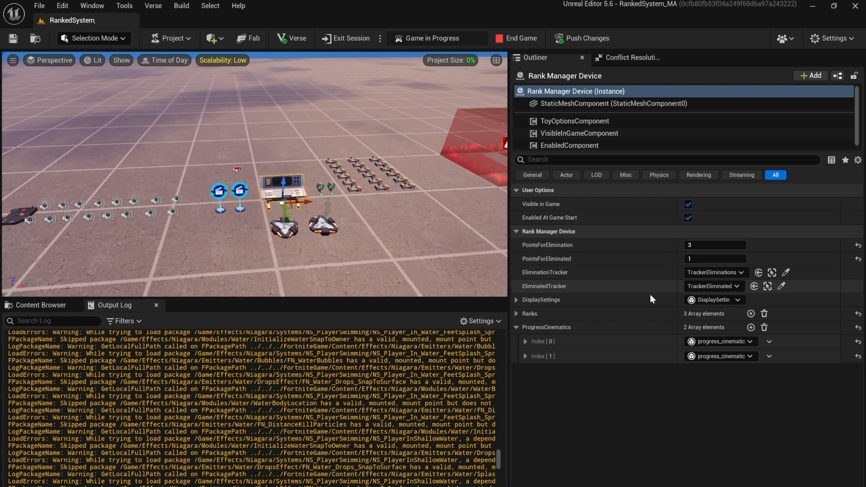
mouse_move(673, 256)
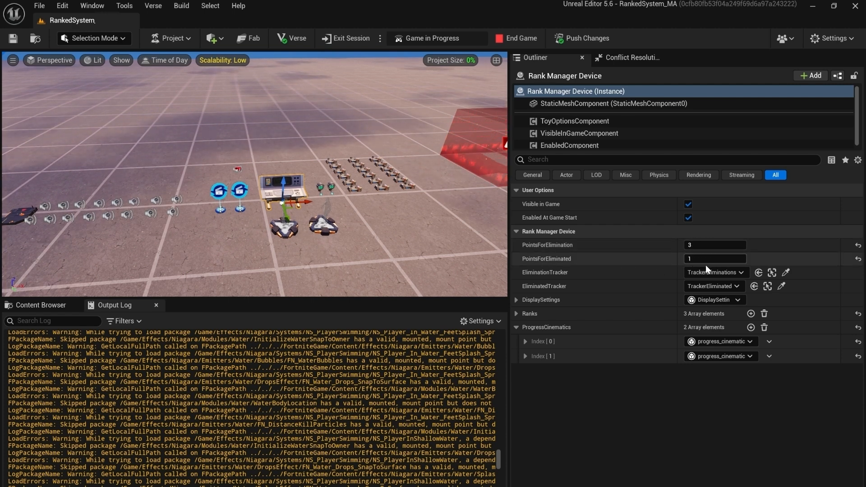
click(715, 258)
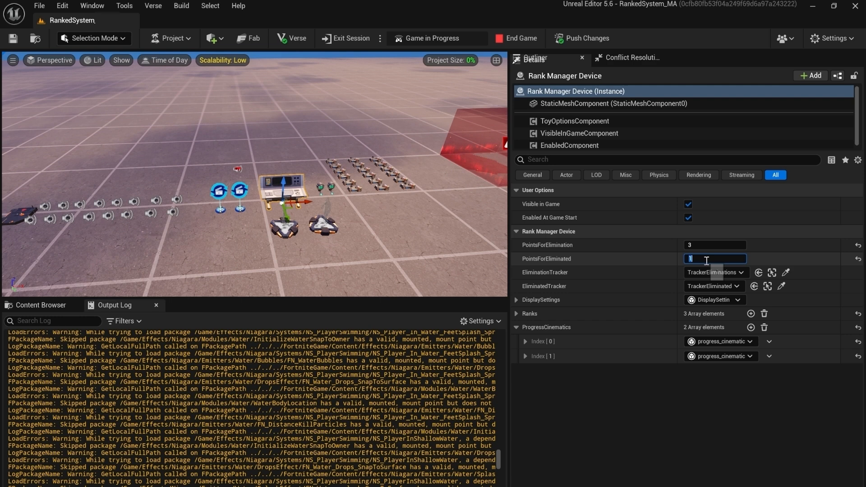
text(0)
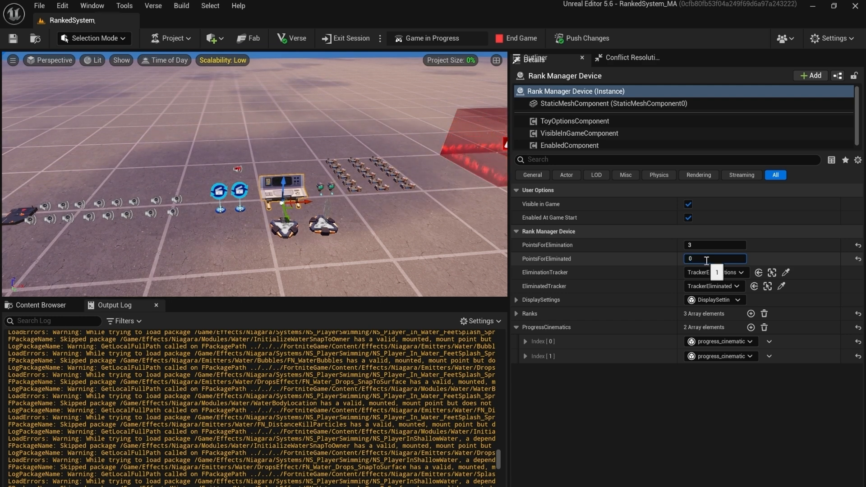
text(1)
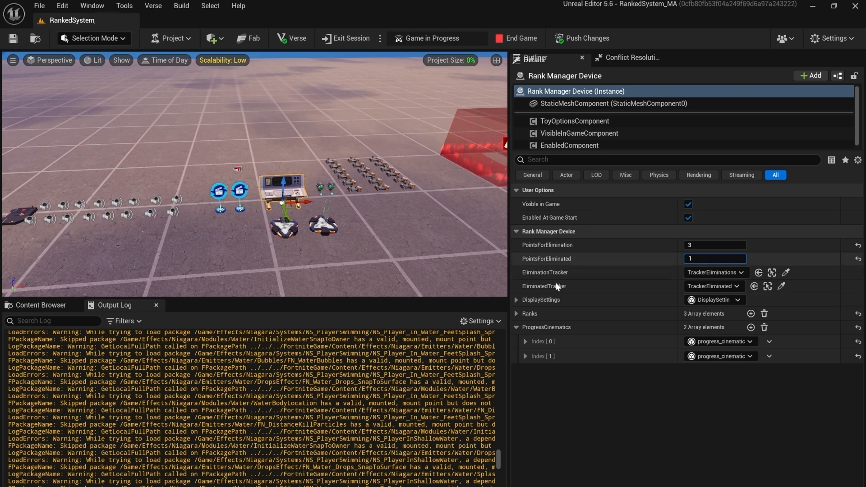
click(516, 299)
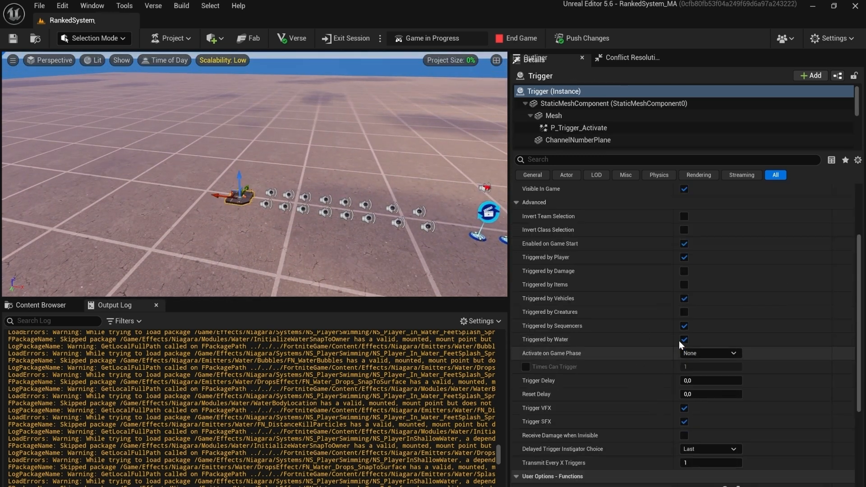
scroll(down, 3)
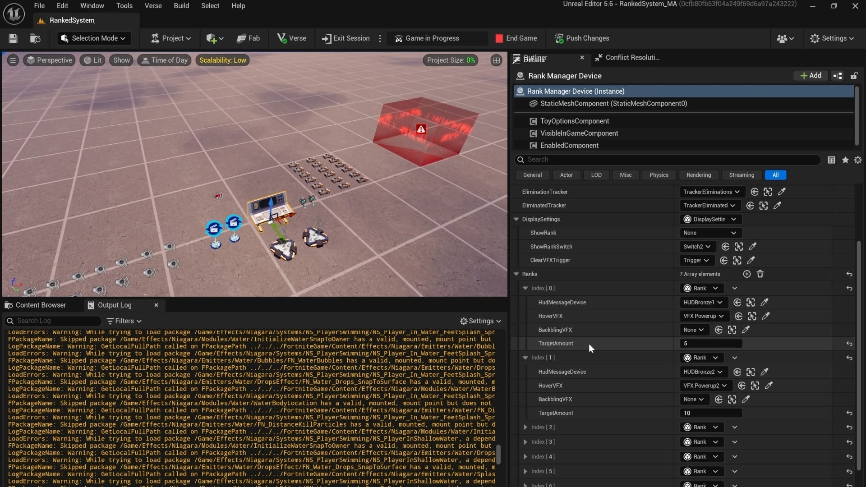
- Review the Ranks, expand ProgressCinematics, then collapse the Rank Manager Device category
scroll(down, 3)
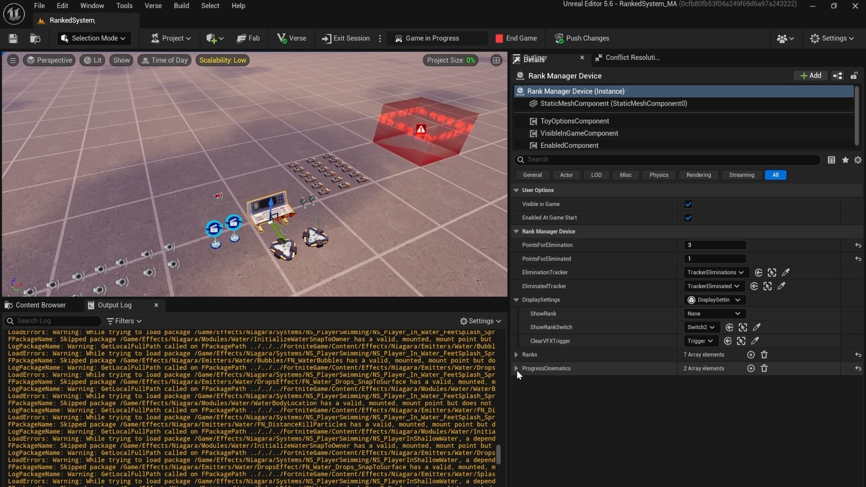
click(516, 368)
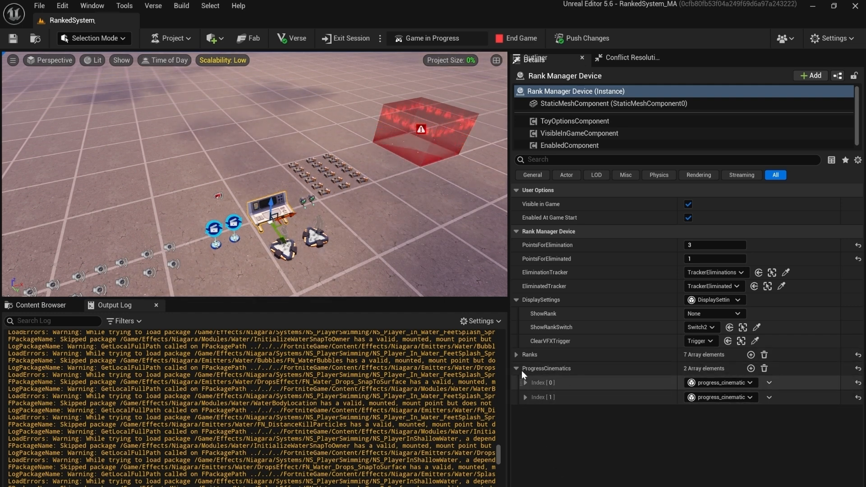
click(517, 231)
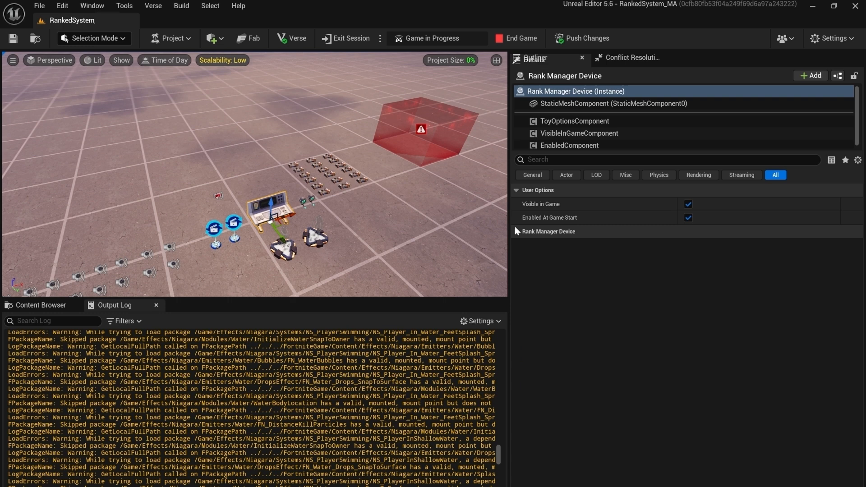